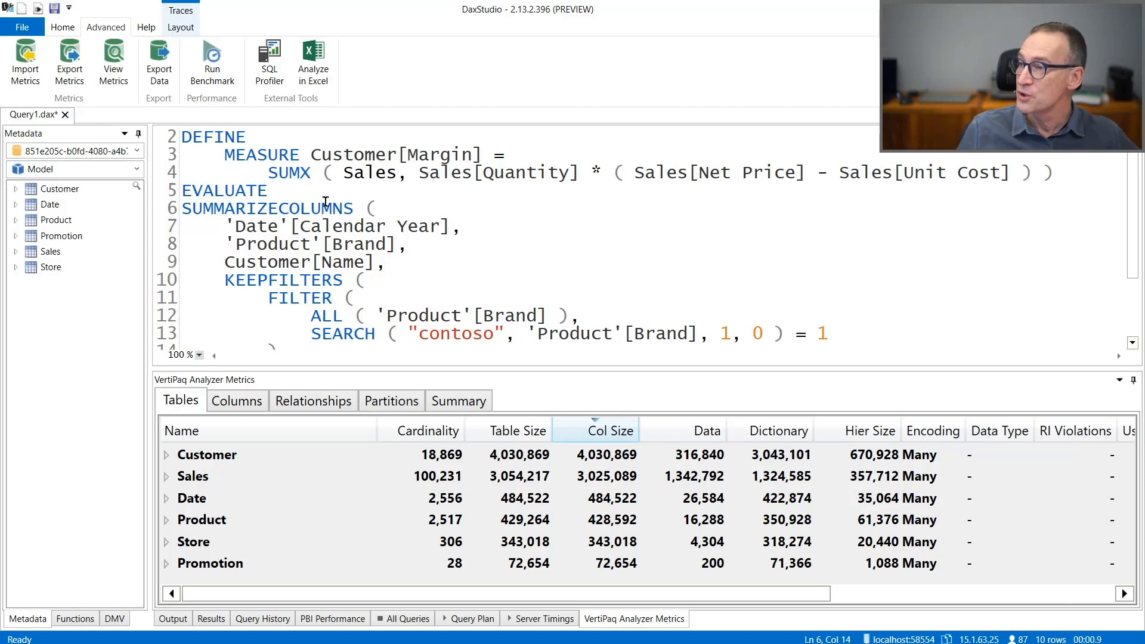
Bring up DAX Studio Options on the Standard categories after a glance at Key Bindings.
left_click(21, 28)
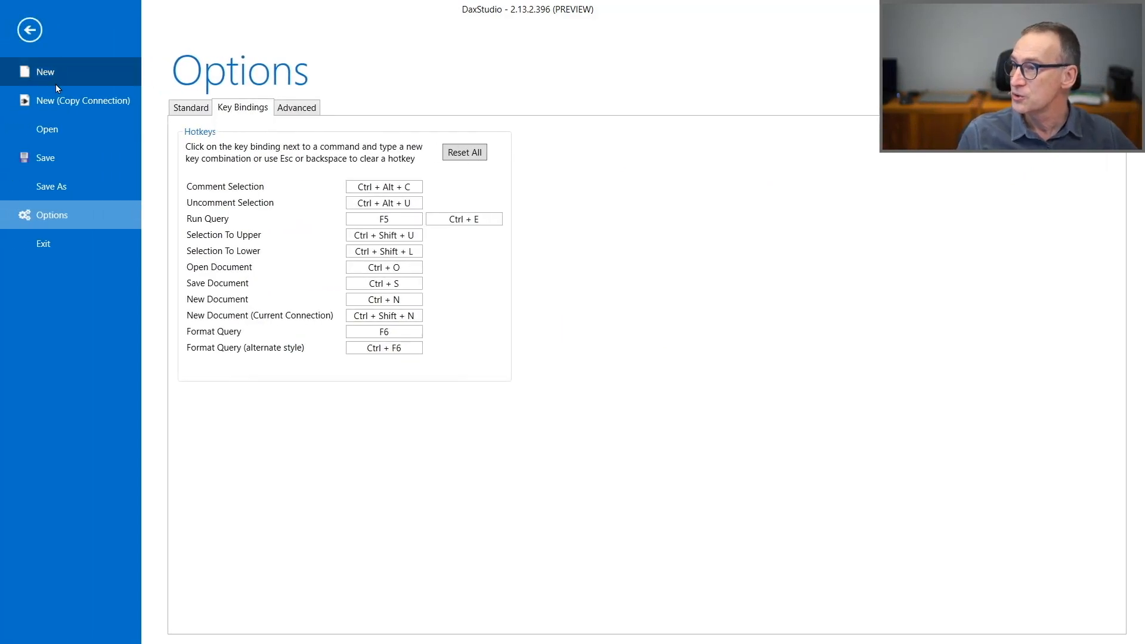
left_click(190, 107)
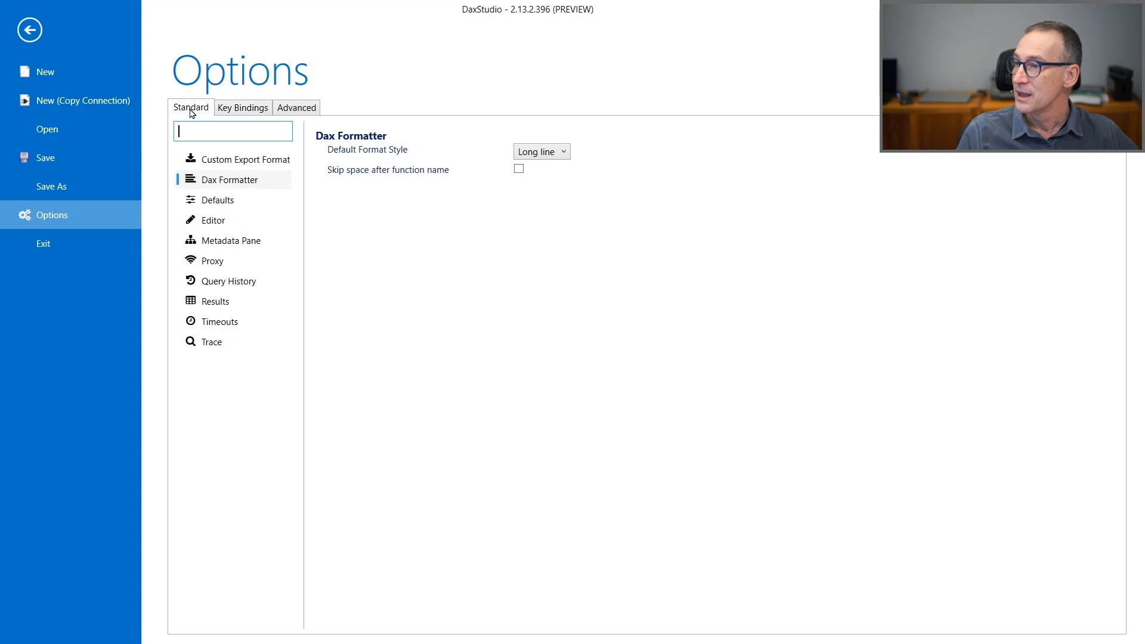
left_click(242, 107)
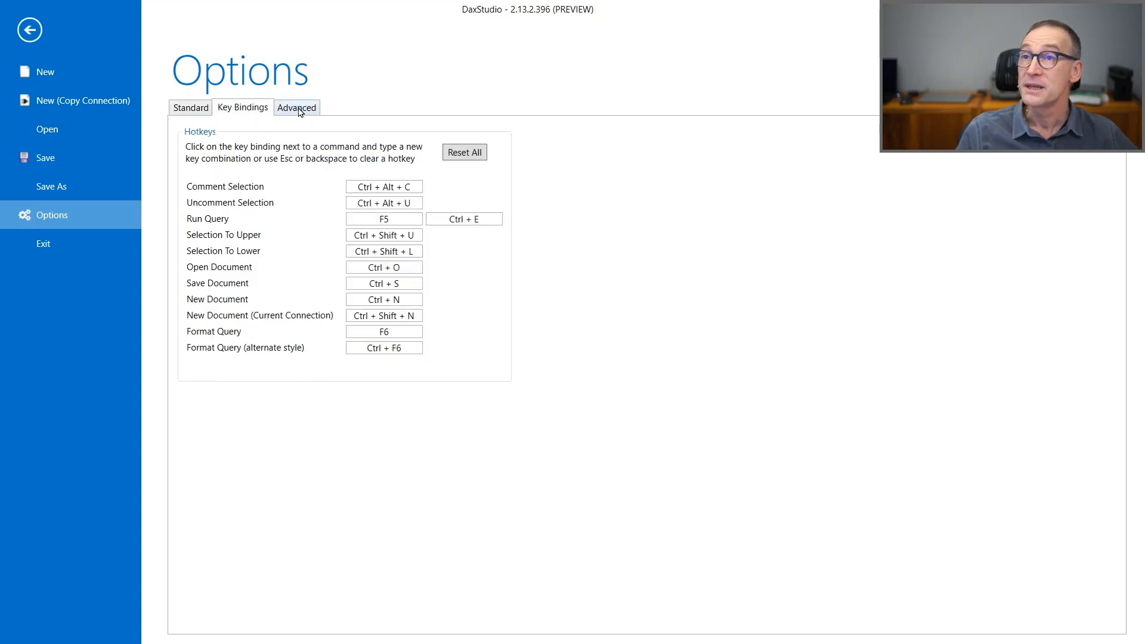
left_click(189, 108)
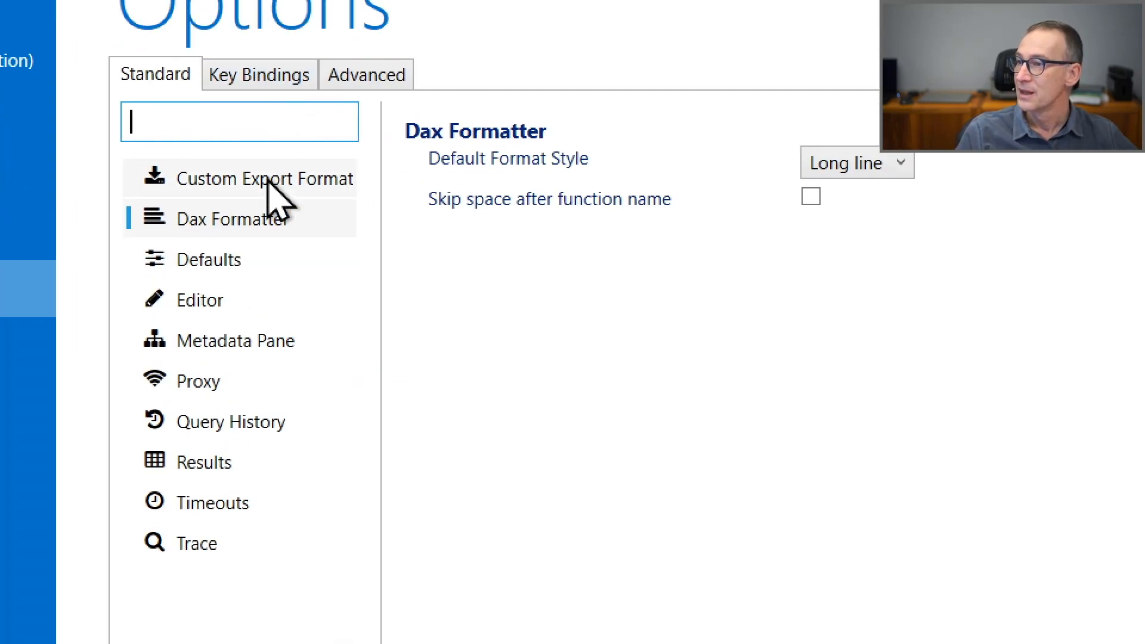
Review Custom Export Format and Dax Formatter, then Defaults with US/UK separators and 'Clear Cache and Run'.
left_click(264, 178)
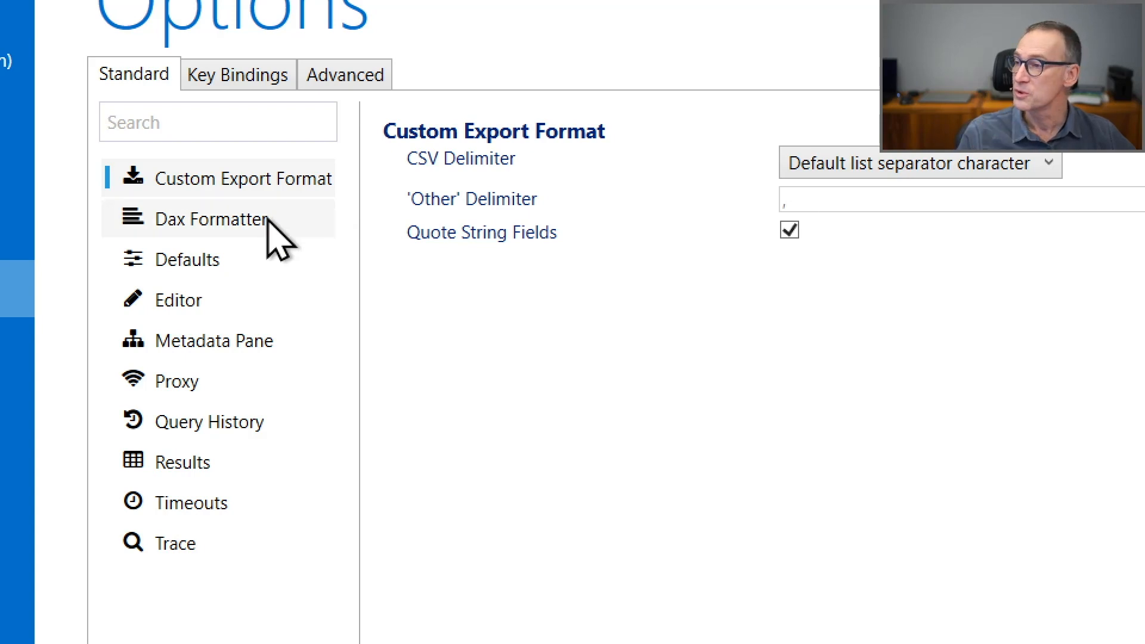
left_click(214, 219)
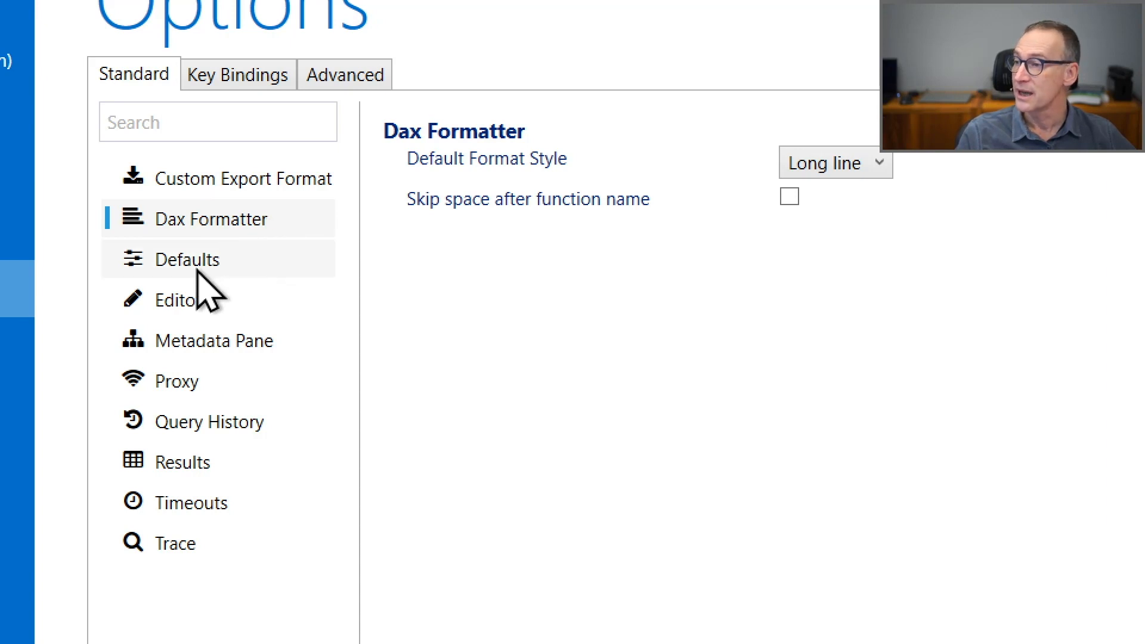
left_click(191, 259)
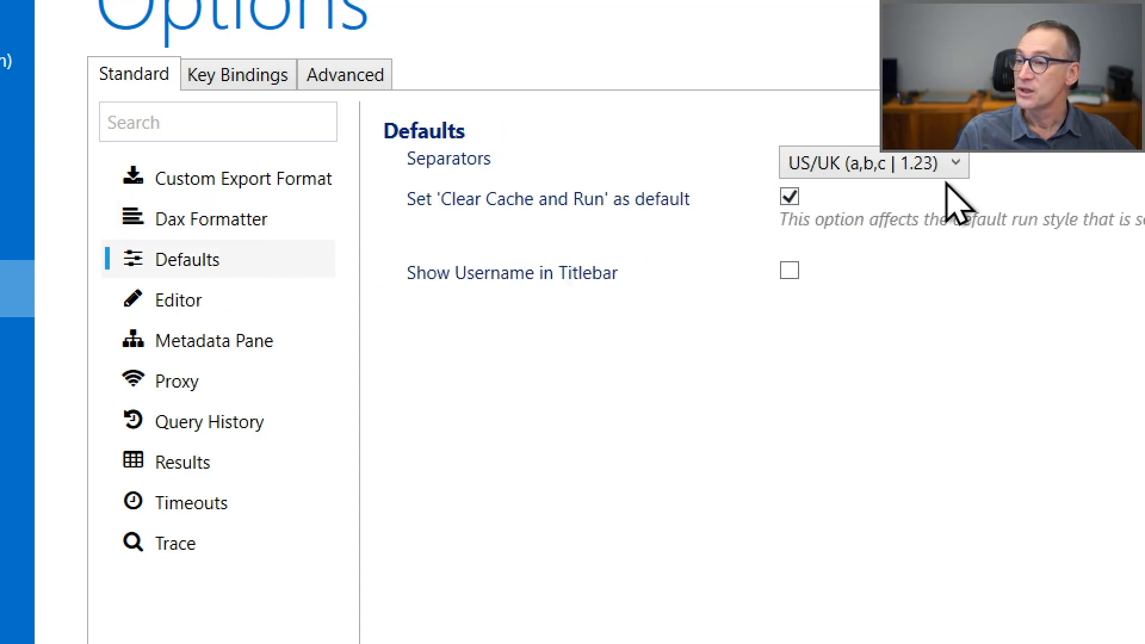
left_click(873, 164)
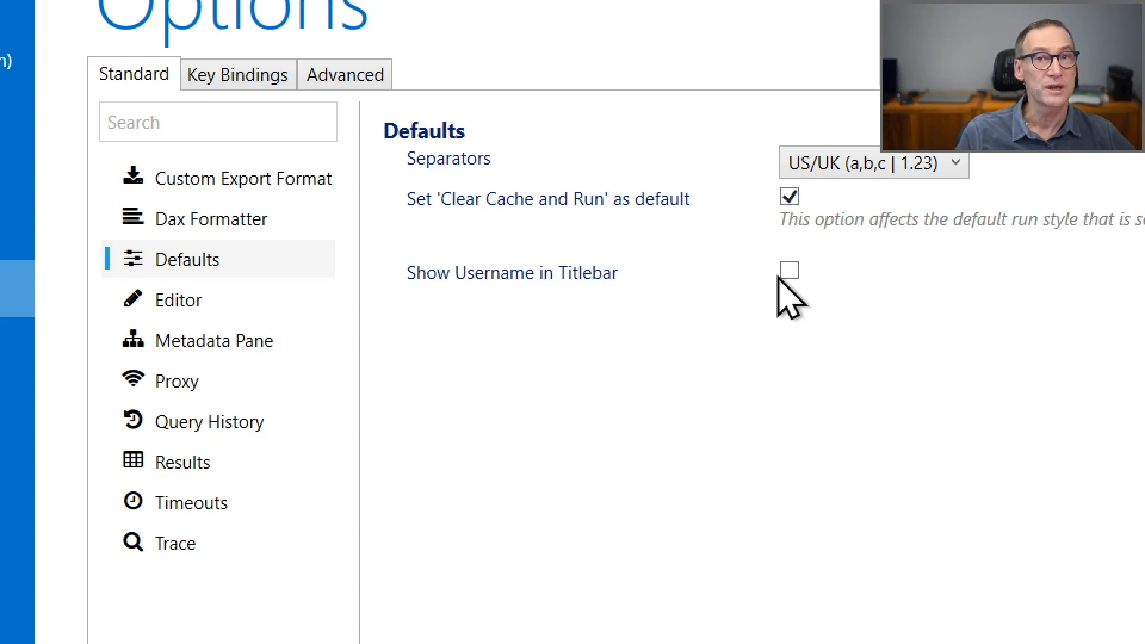
Show Editor settings: Lucida Console size 18.0, line numbers and Intellisense on, indentation 4.
left_click(179, 299)
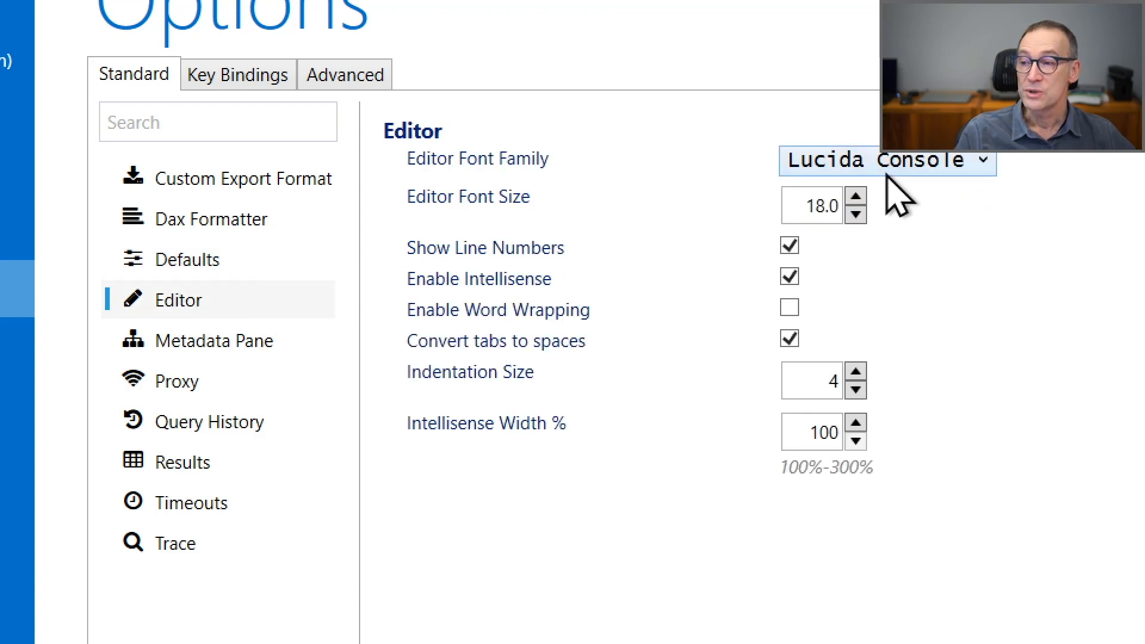
mouse_move(828, 275)
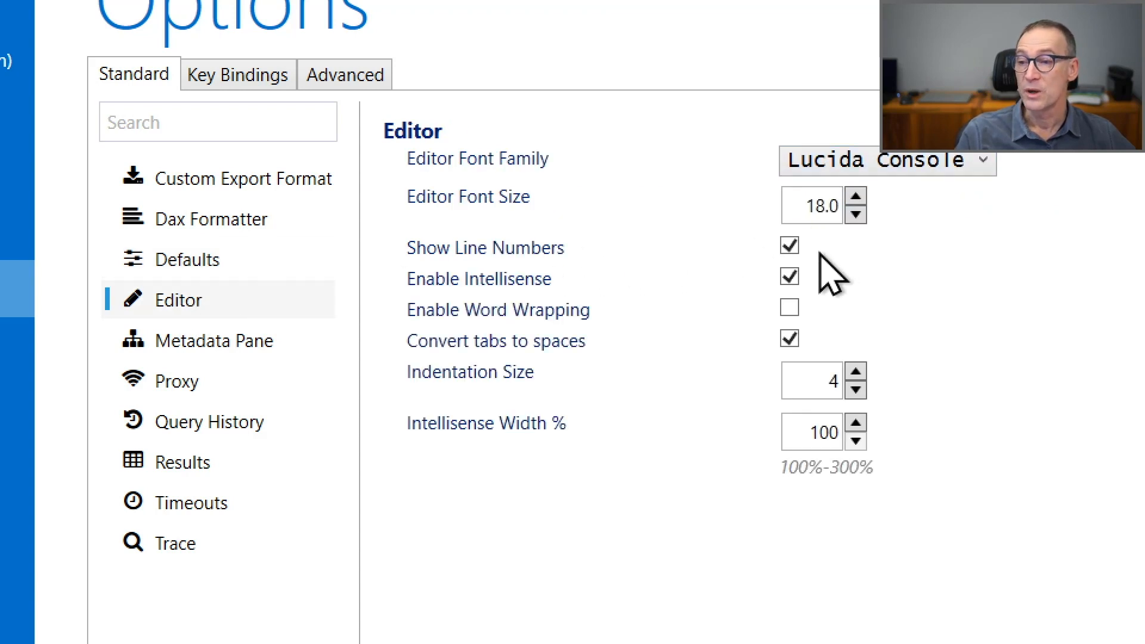
mouse_move(767, 220)
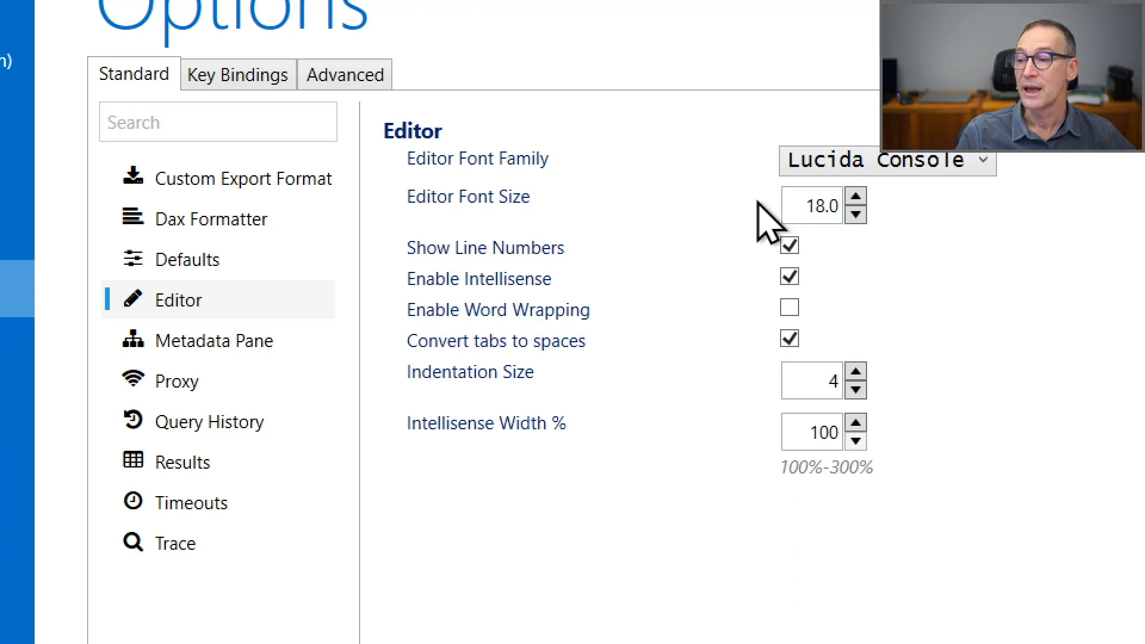
mouse_move(751, 493)
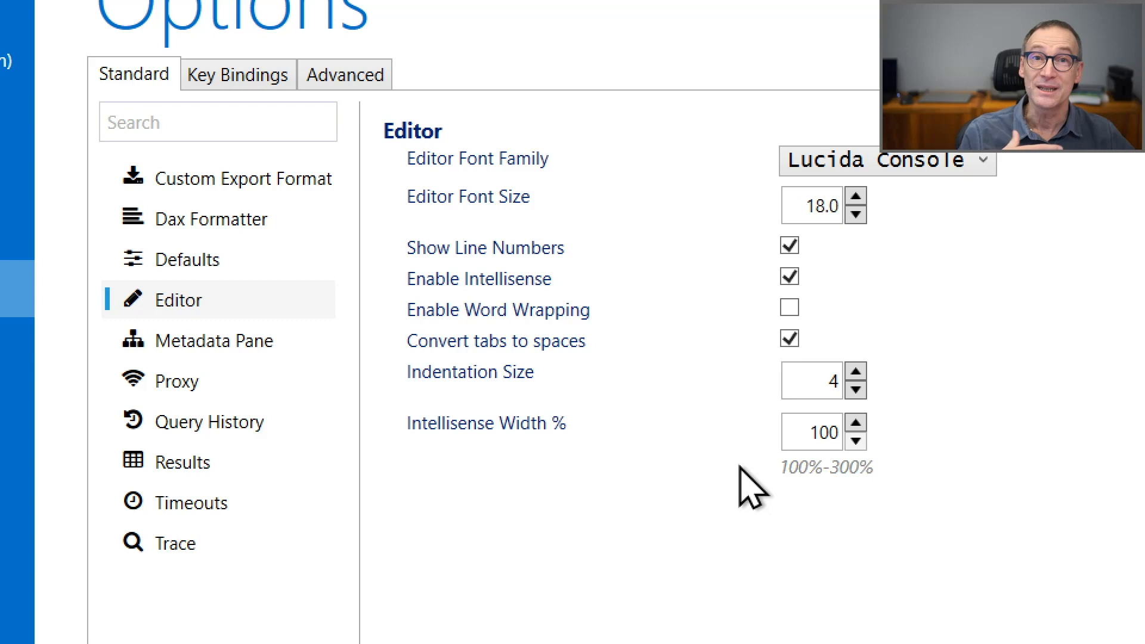
mouse_move(760, 482)
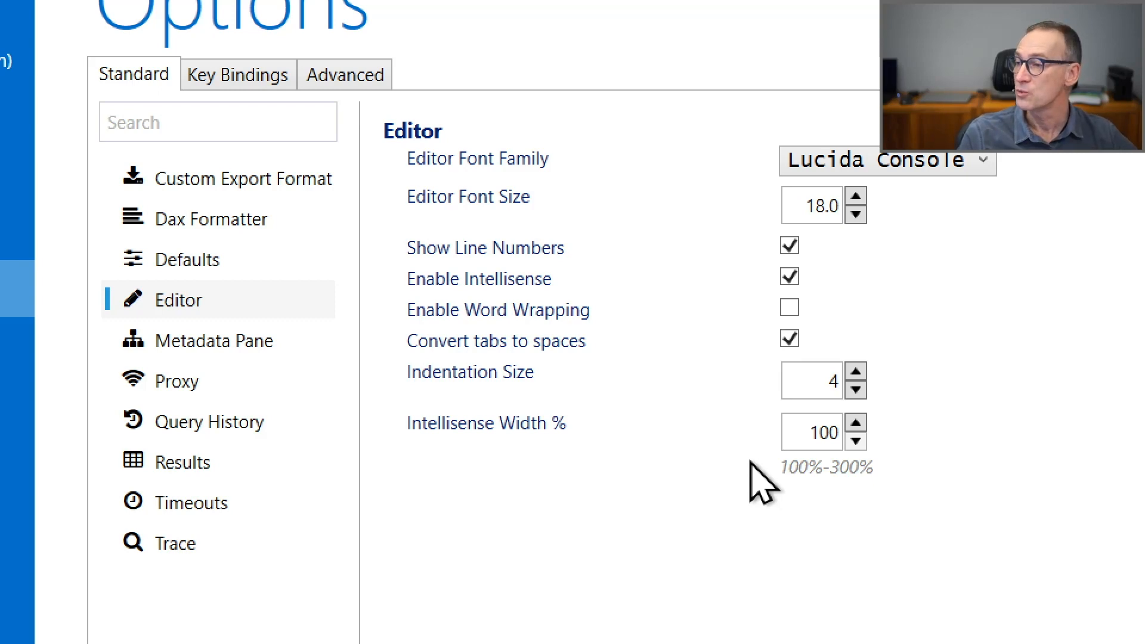
Review Metadata Pane checkboxes: change detection for local and network, folders sorted first.
left_click(216, 340)
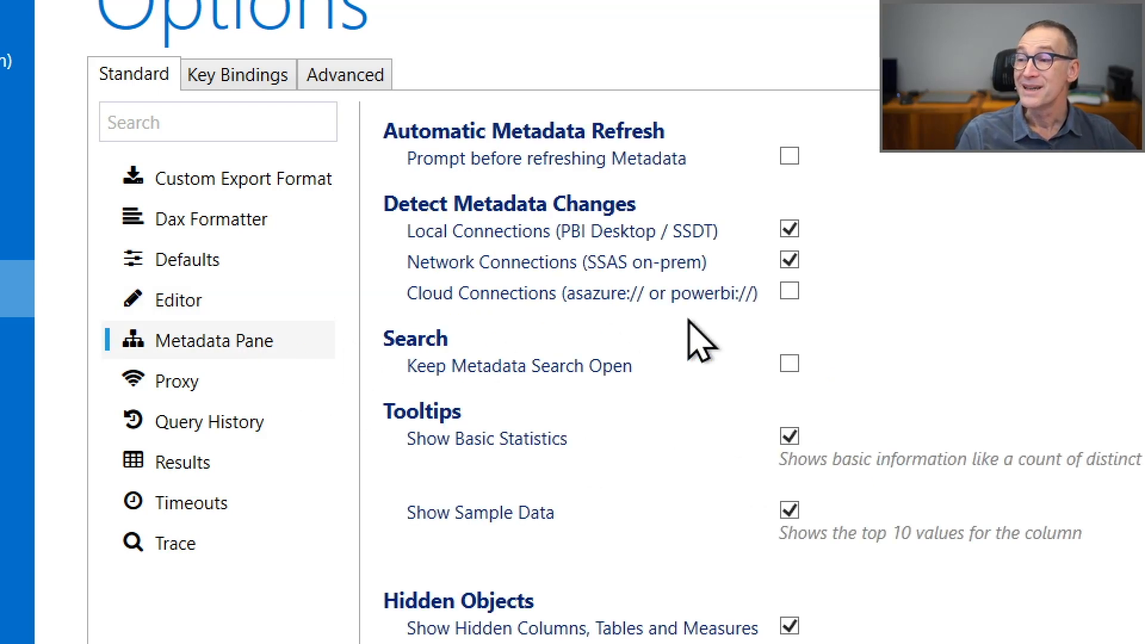
mouse_move(833, 344)
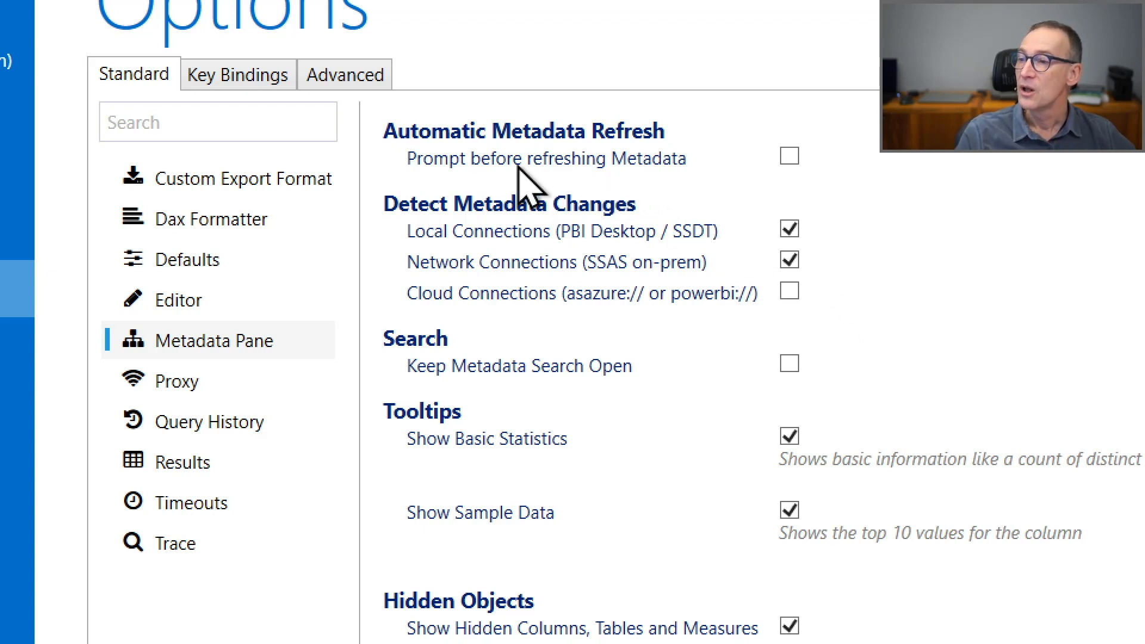
mouse_move(787, 197)
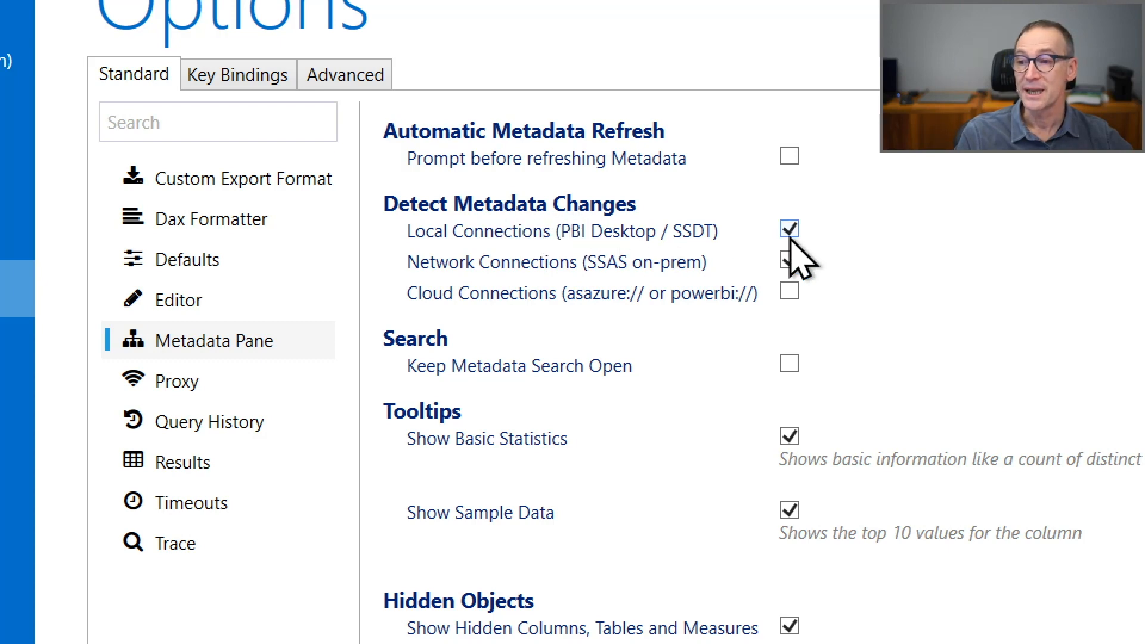
left_click(789, 262)
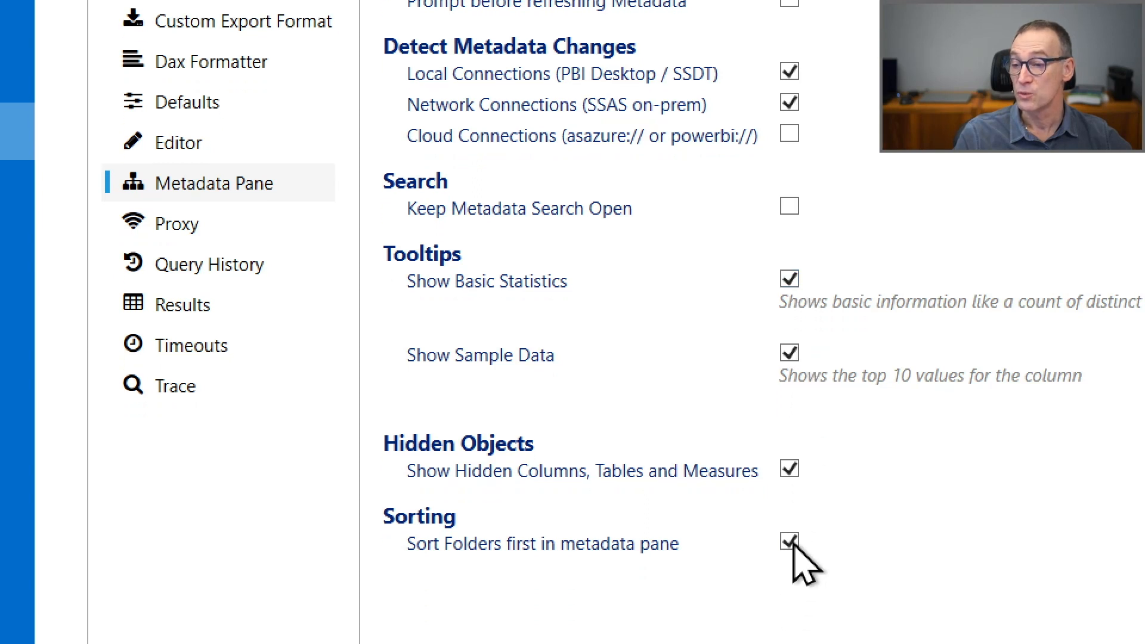
left_click(790, 541)
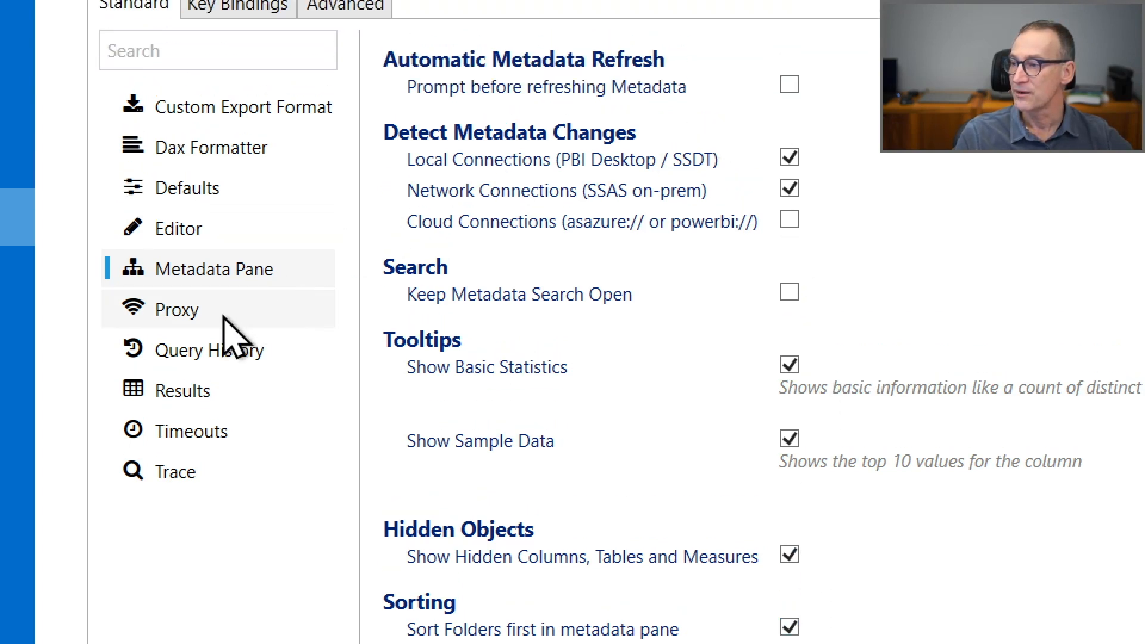
Review Proxy, then Query History keeping 200 items with SE/FE trace timings shown.
left_click(176, 308)
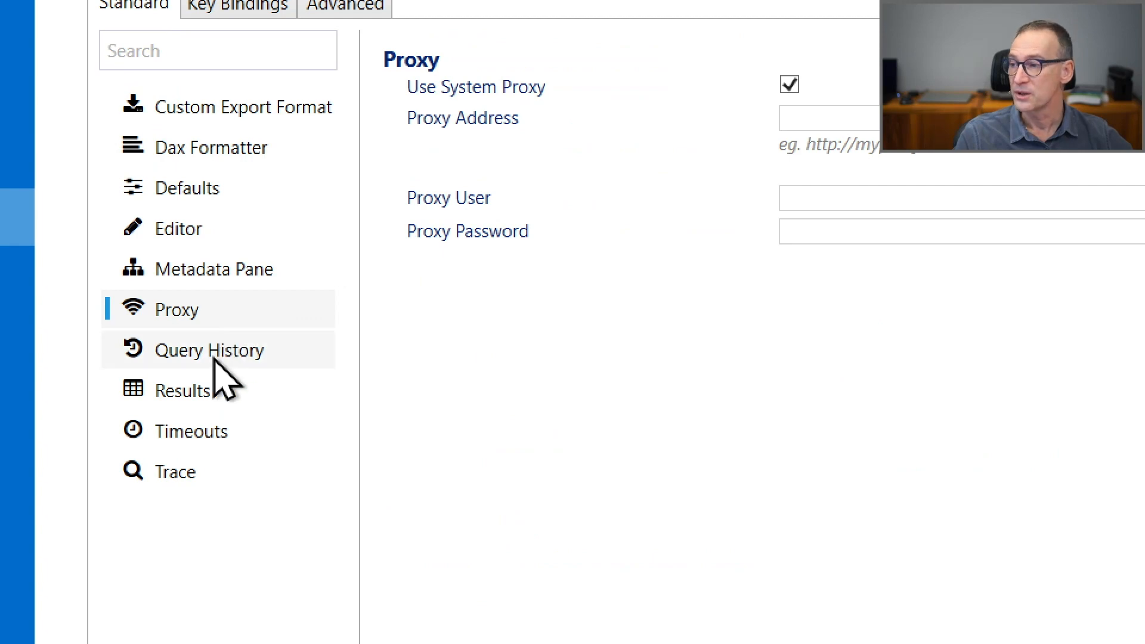
left_click(213, 349)
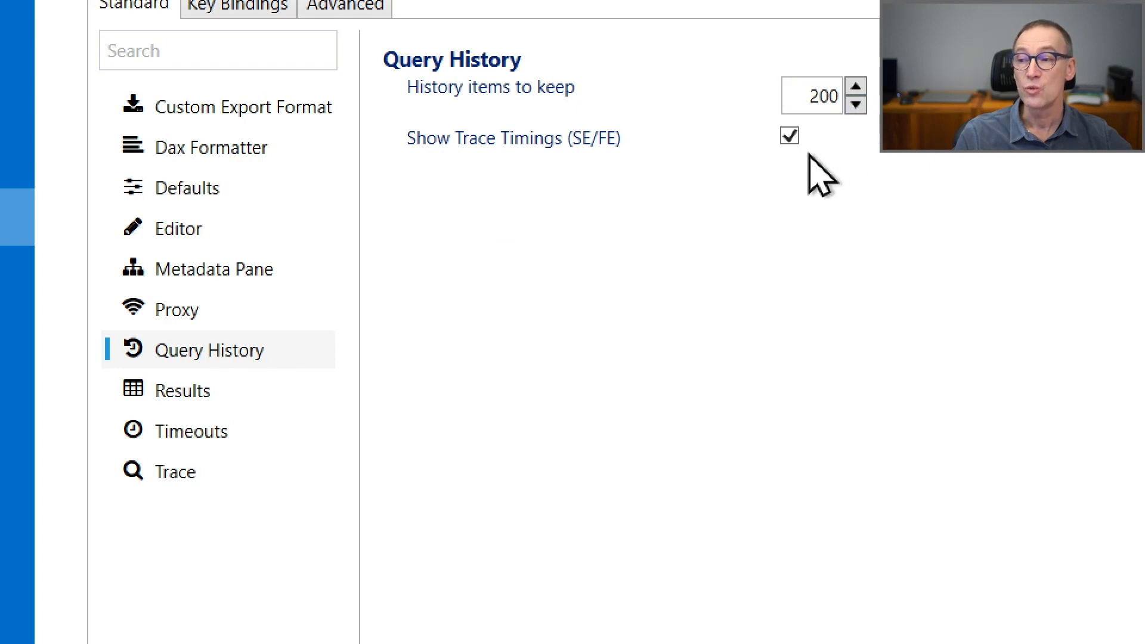
mouse_move(498, 309)
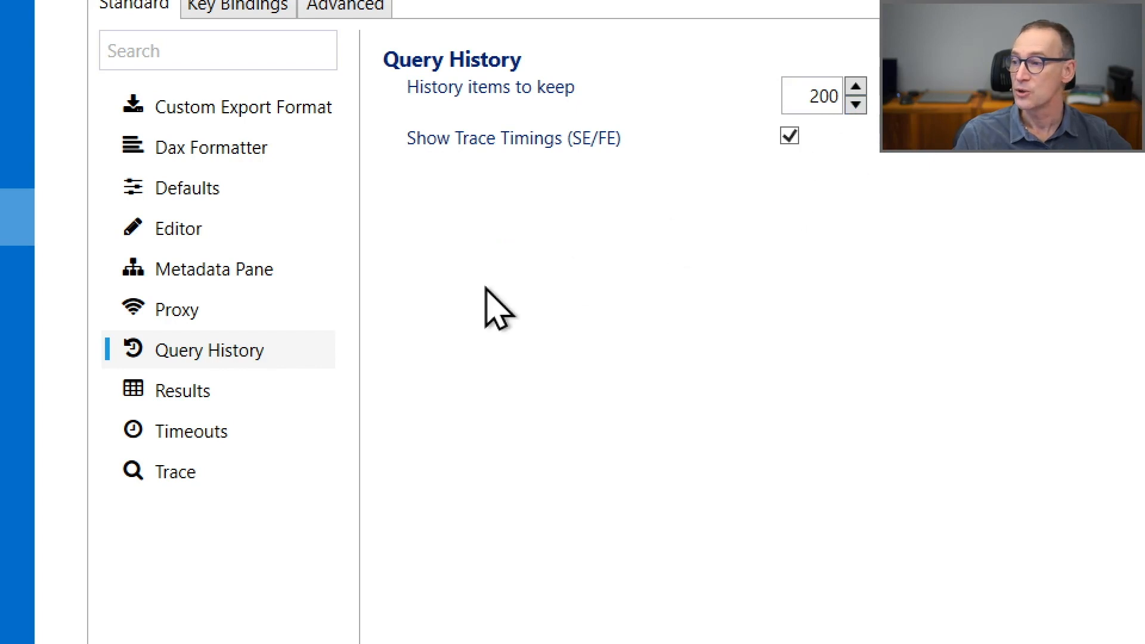
Show Results settings: mm/dd/yyyy date format, Segoe UI font at size 26.0.
left_click(184, 390)
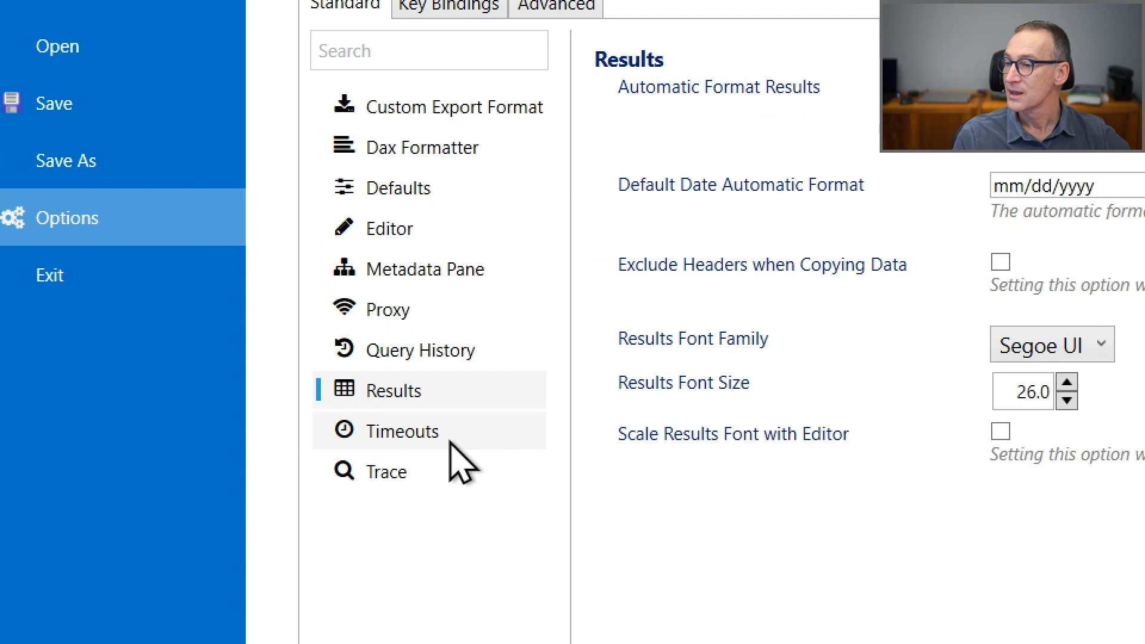
Review Timeouts, then Trace settings with legacy DirectQuery tracing enabled.
left_click(402, 431)
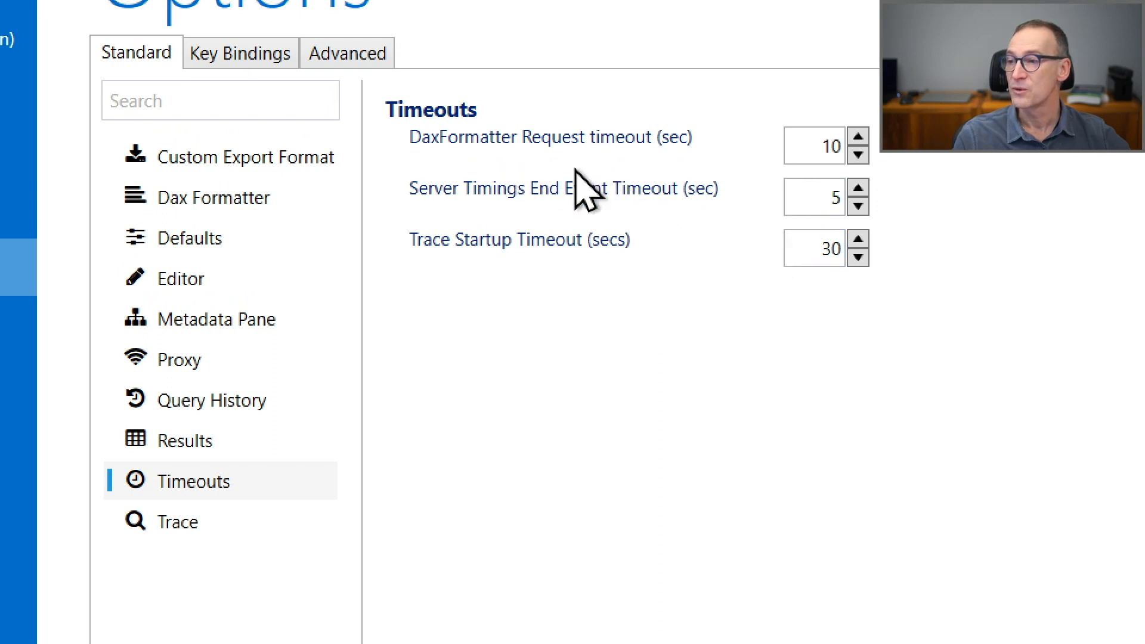
mouse_move(460, 281)
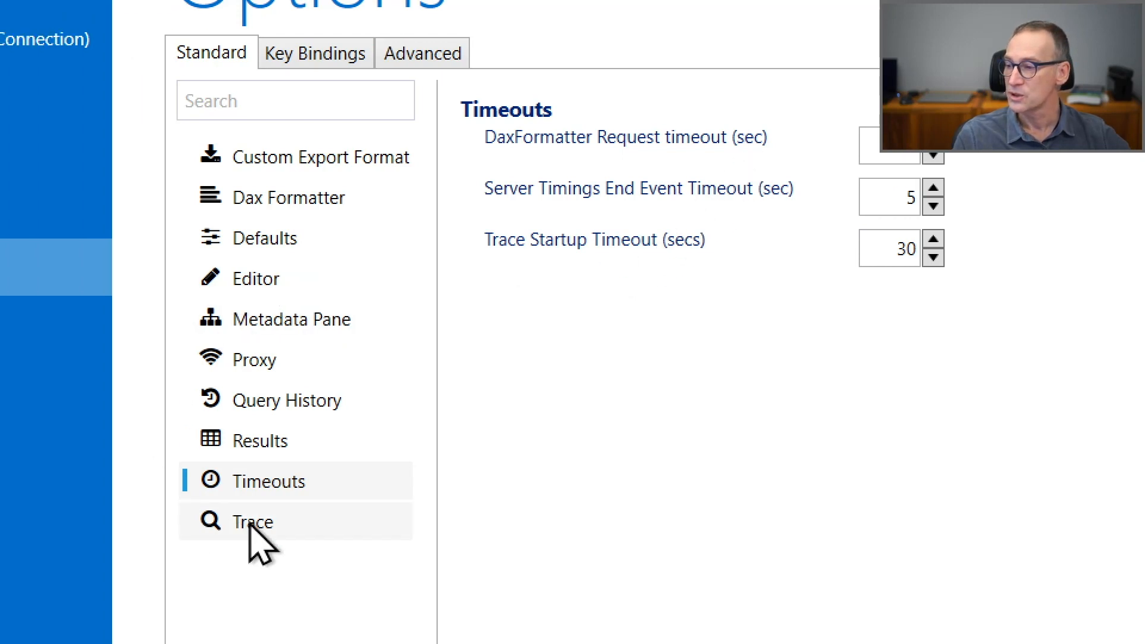
left_click(253, 521)
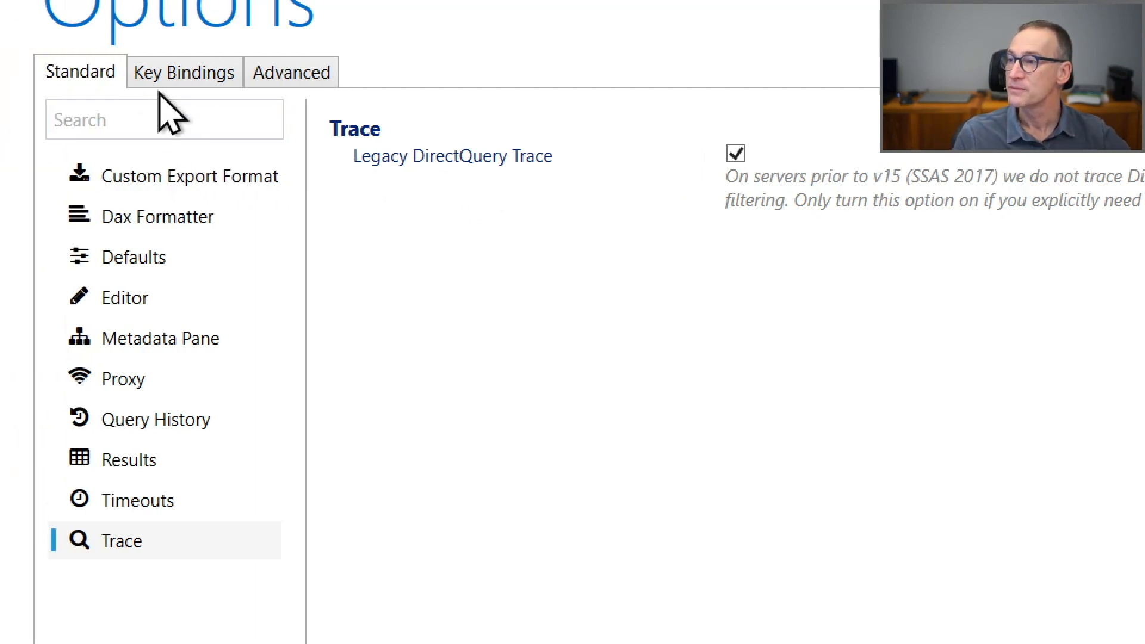
Review Key Bindings, then Advanced options with preview features enabled and VertiPaq including TOM.
left_click(184, 72)
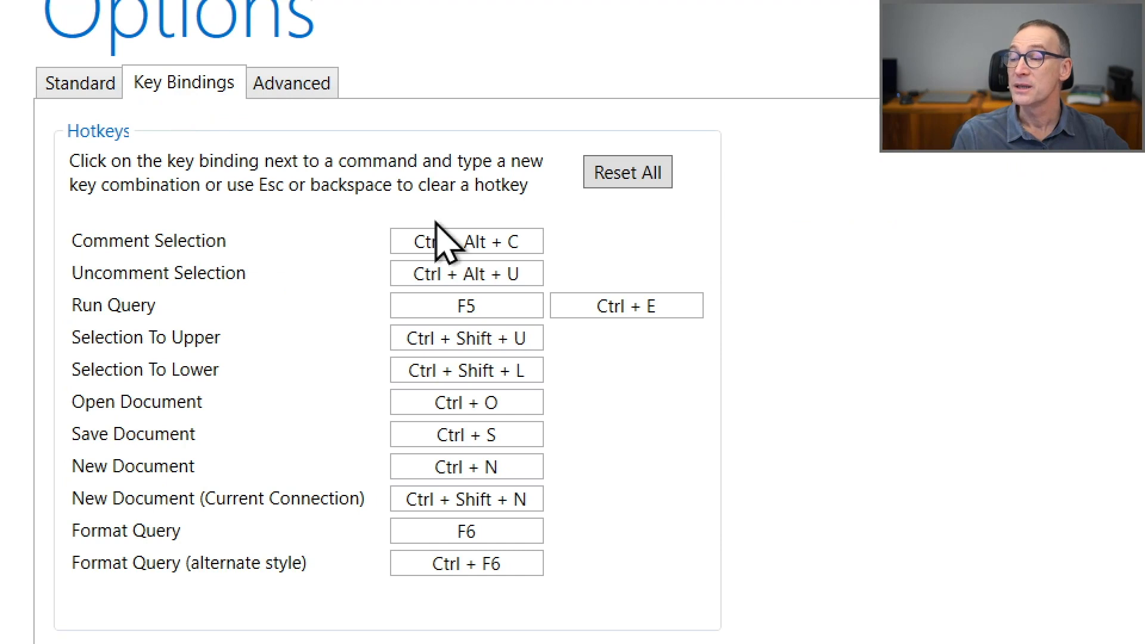
left_click(465, 240)
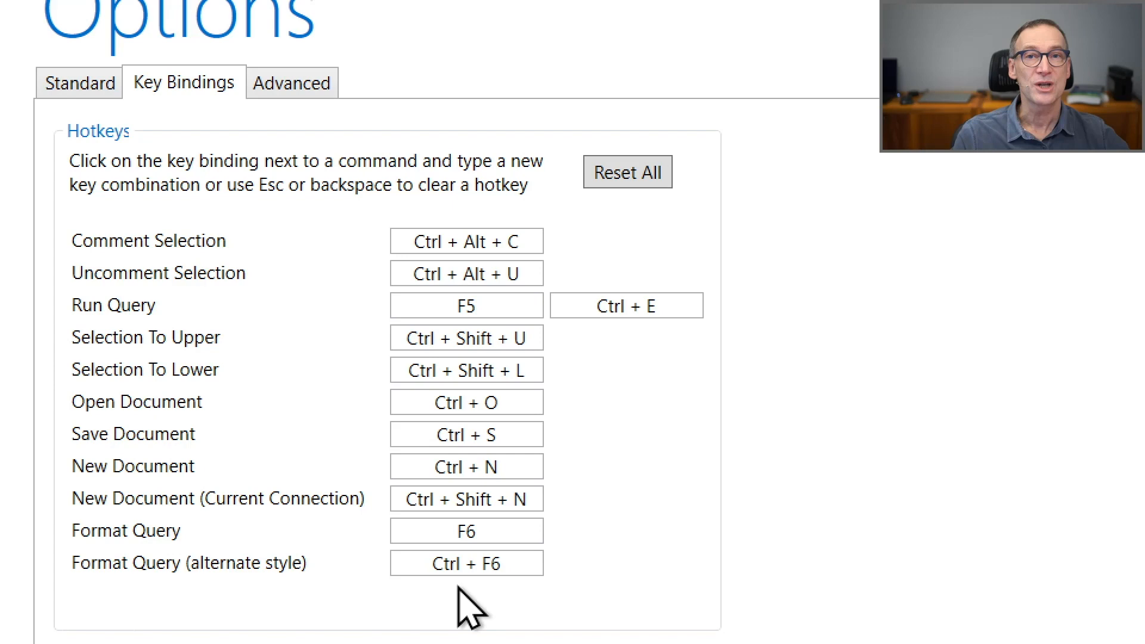
mouse_move(212, 482)
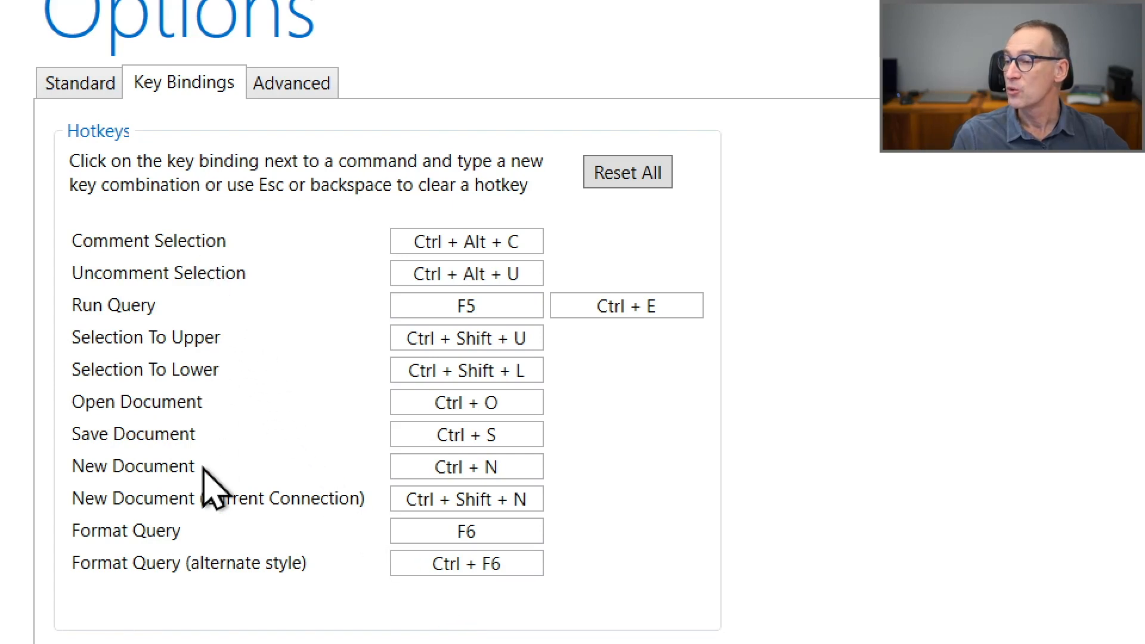
left_click(291, 83)
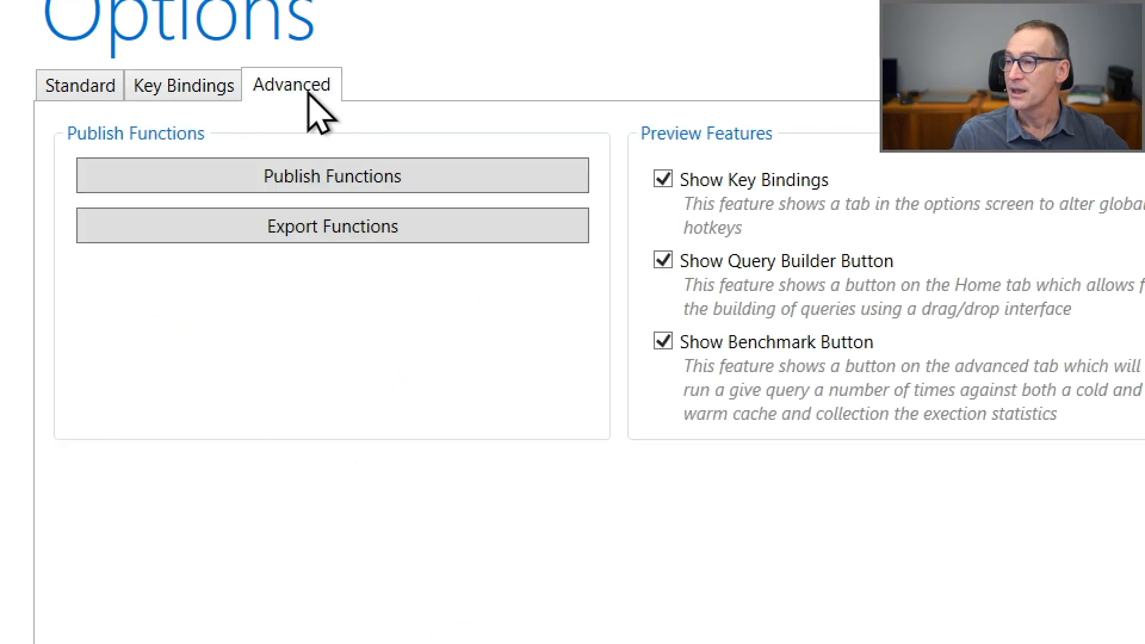
scroll("right", 3)
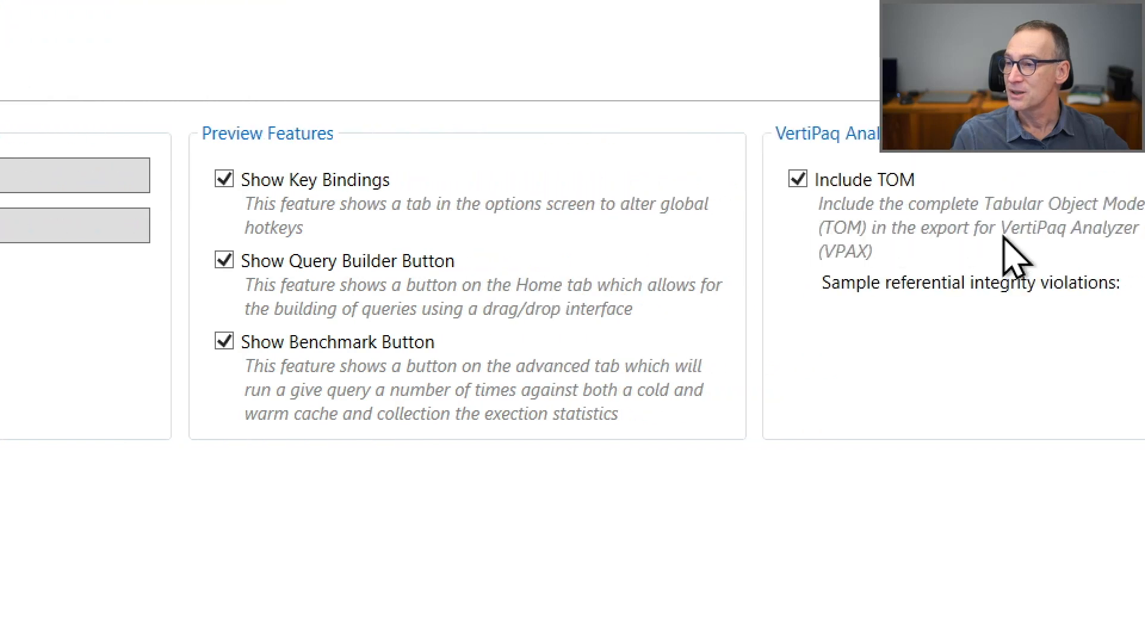